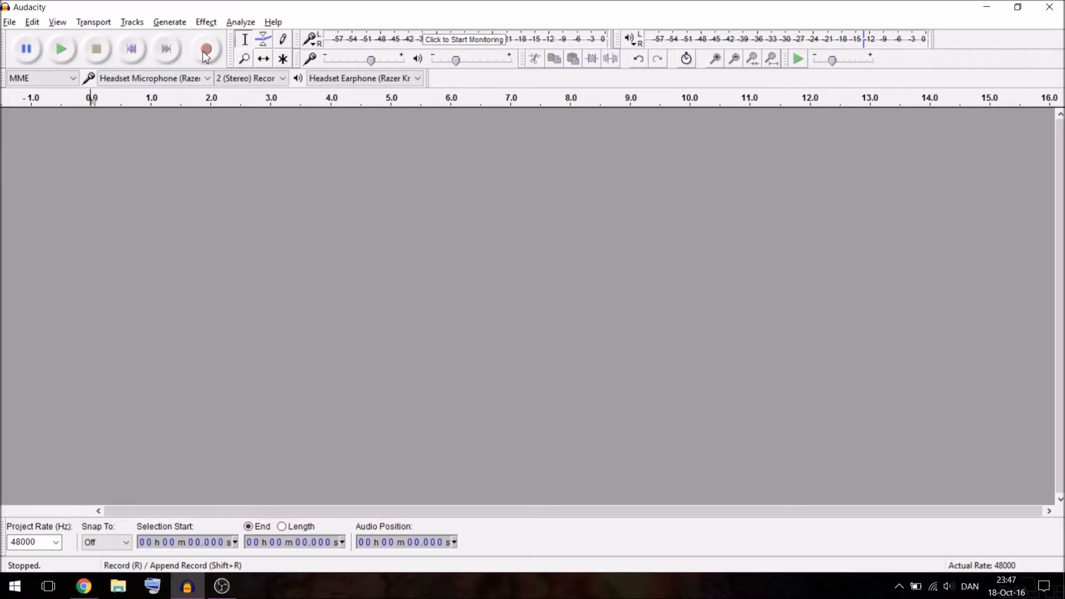
mouse_move(207, 49)
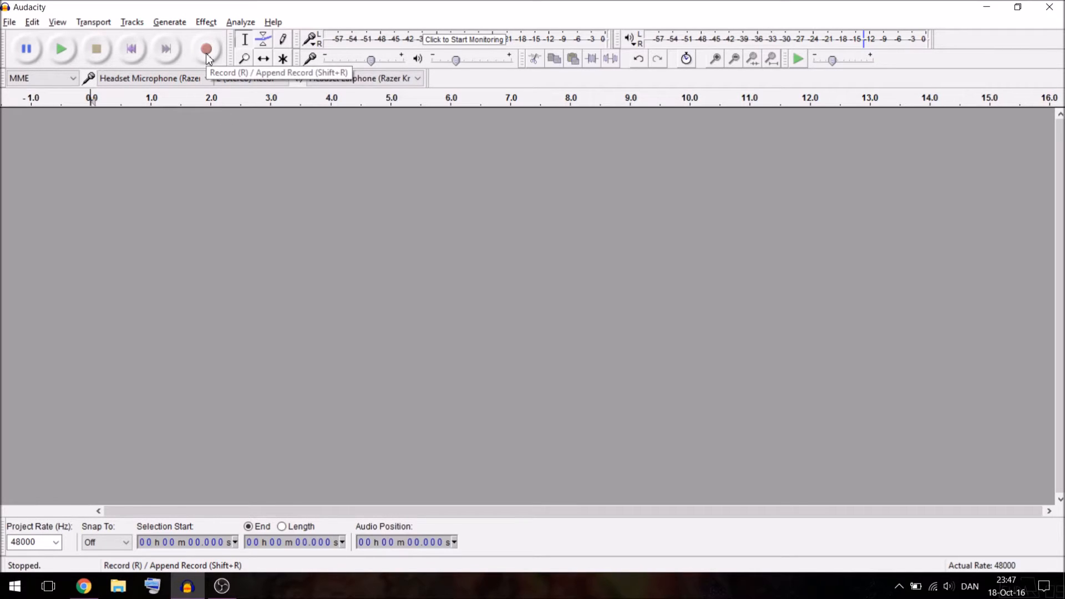
Record about 16 seconds of speech as a stereo track, then stop.
click(207, 48)
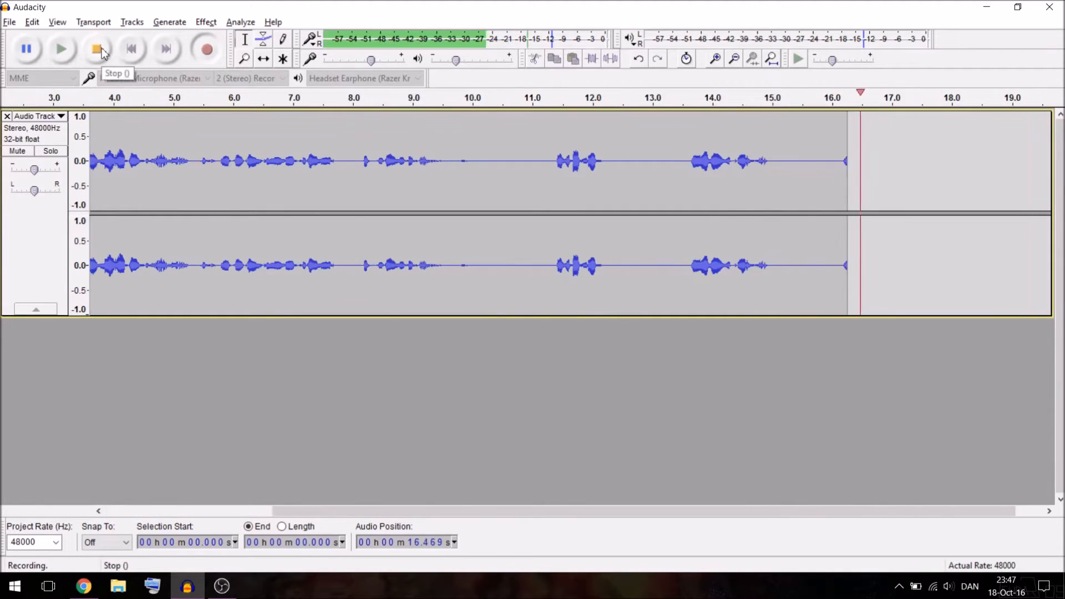
click(98, 48)
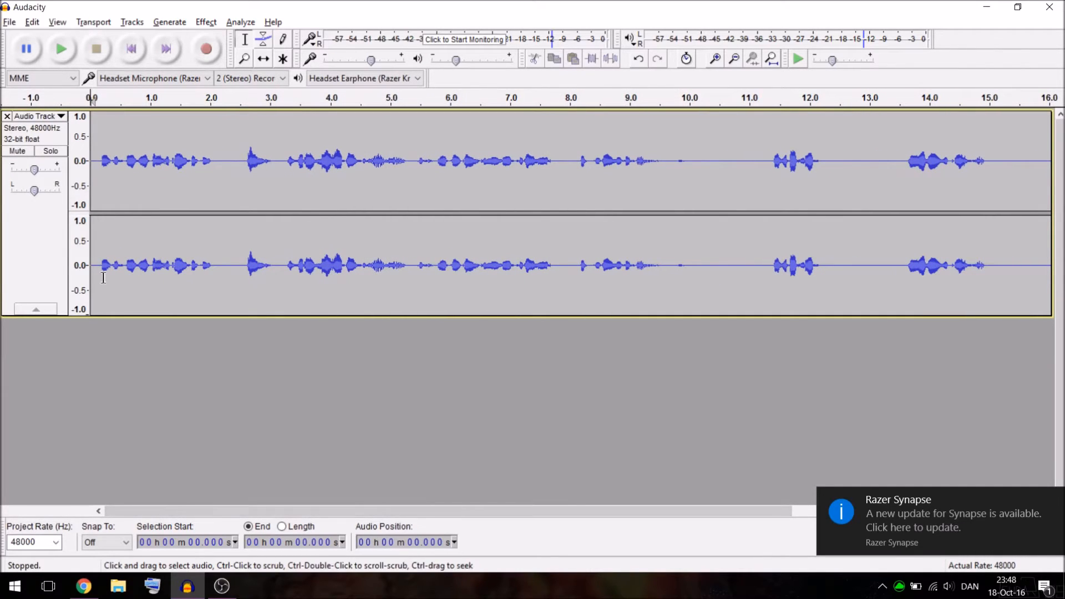
Record about five seconds of room noise as a second stereo track from the start.
click(208, 274)
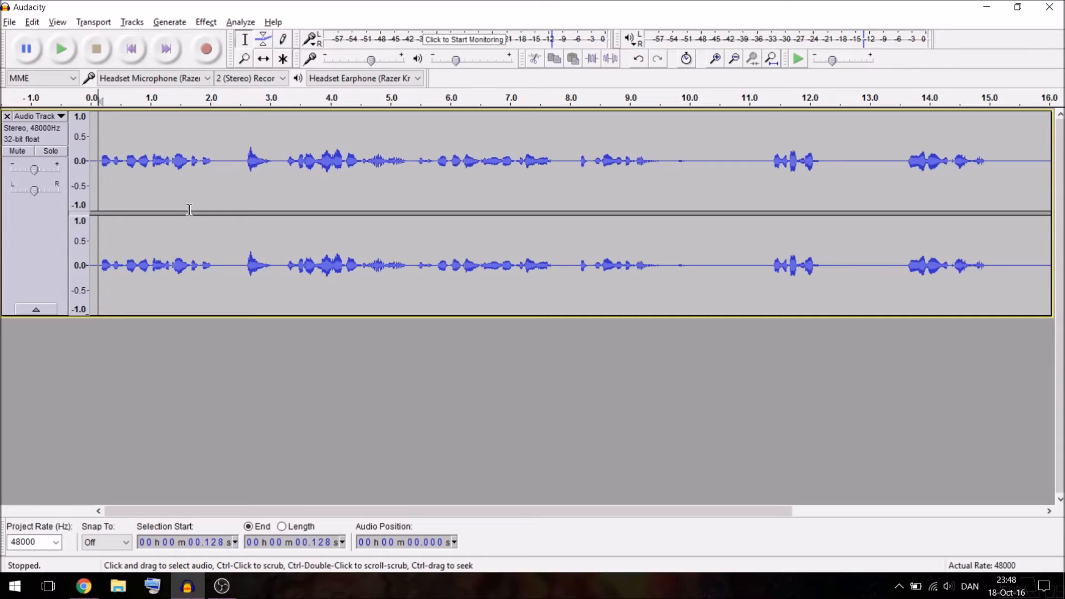
mouse_move(207, 48)
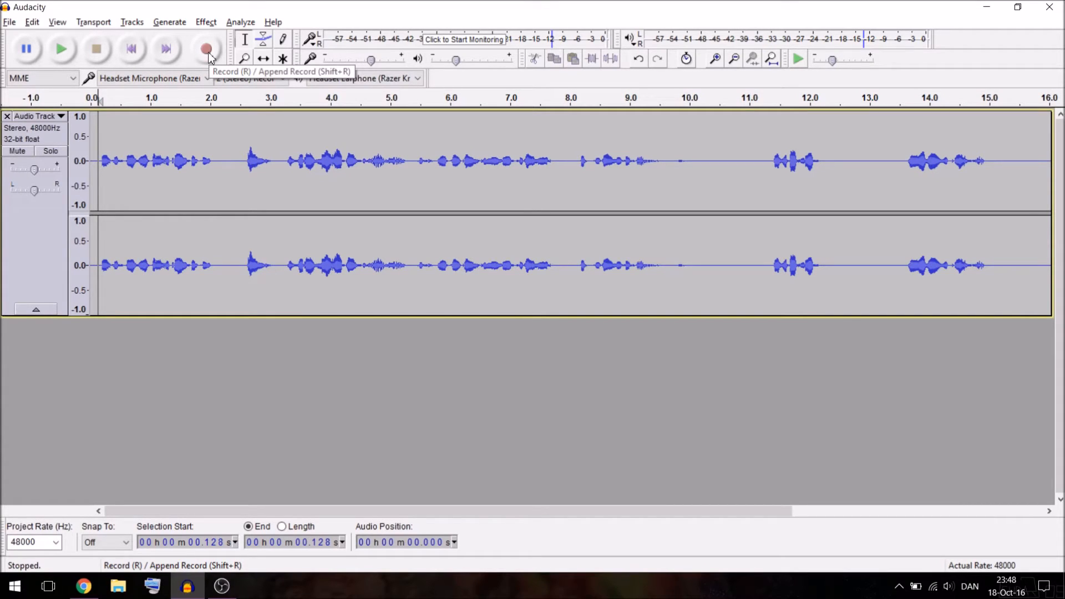
click(208, 48)
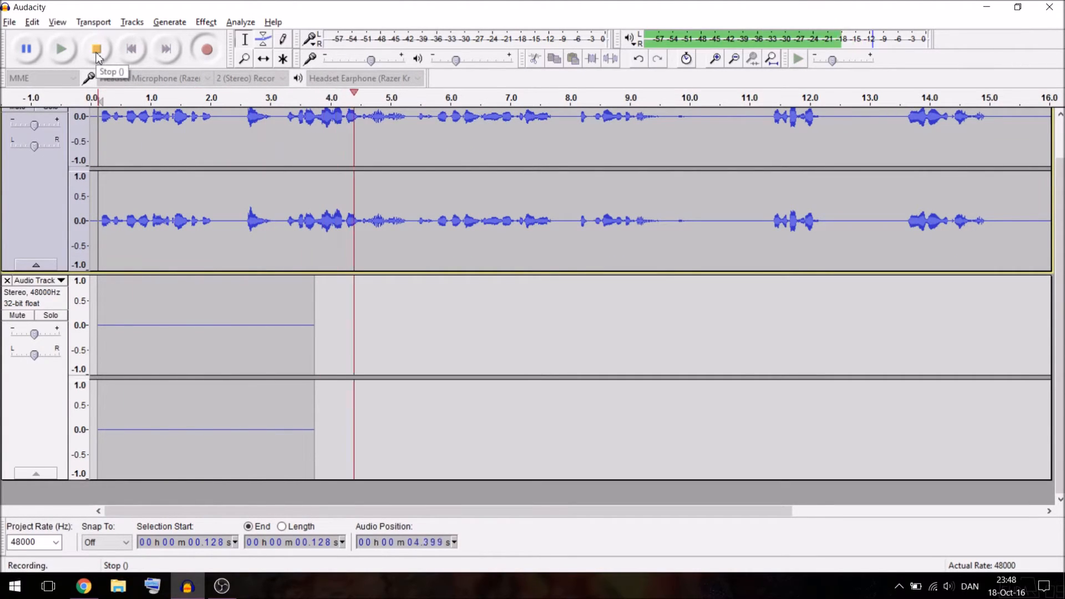
click(95, 48)
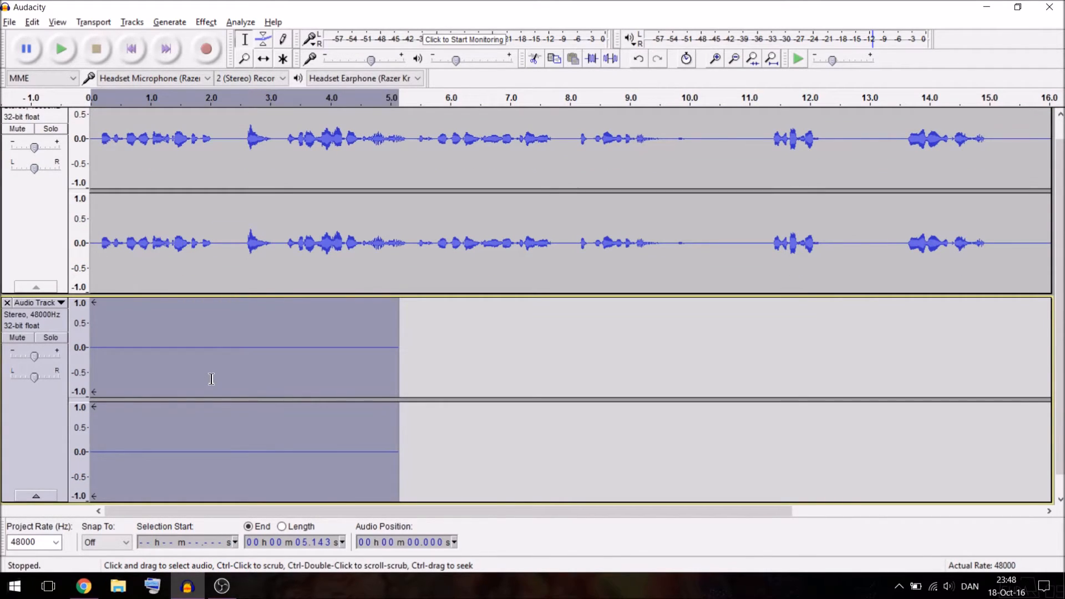
mouse_move(206, 23)
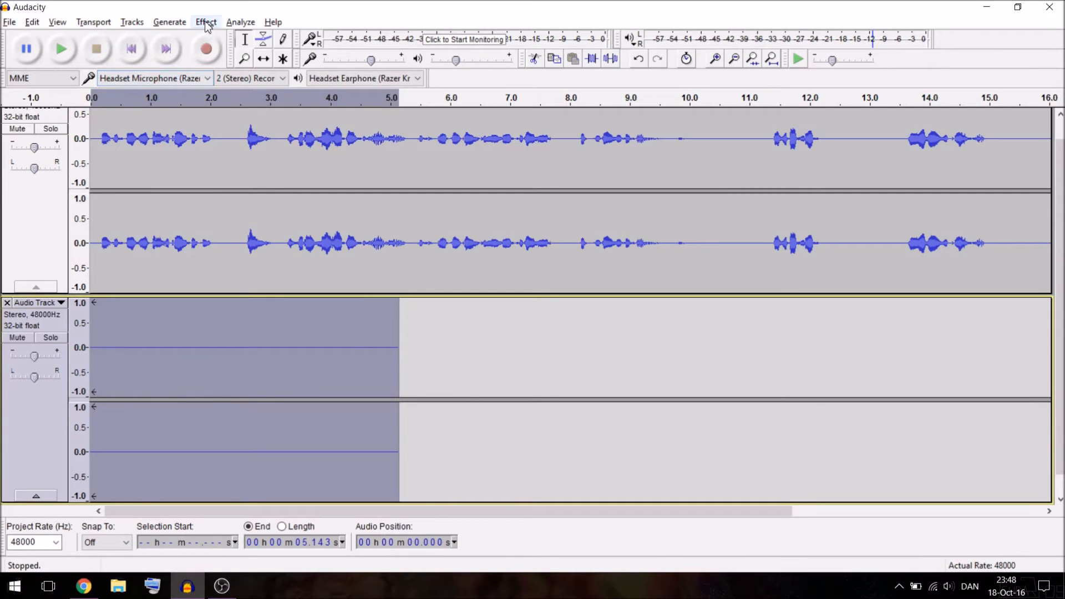
Capture a noise profile from the silent clip via Effect > Noise Reduction.
click(205, 22)
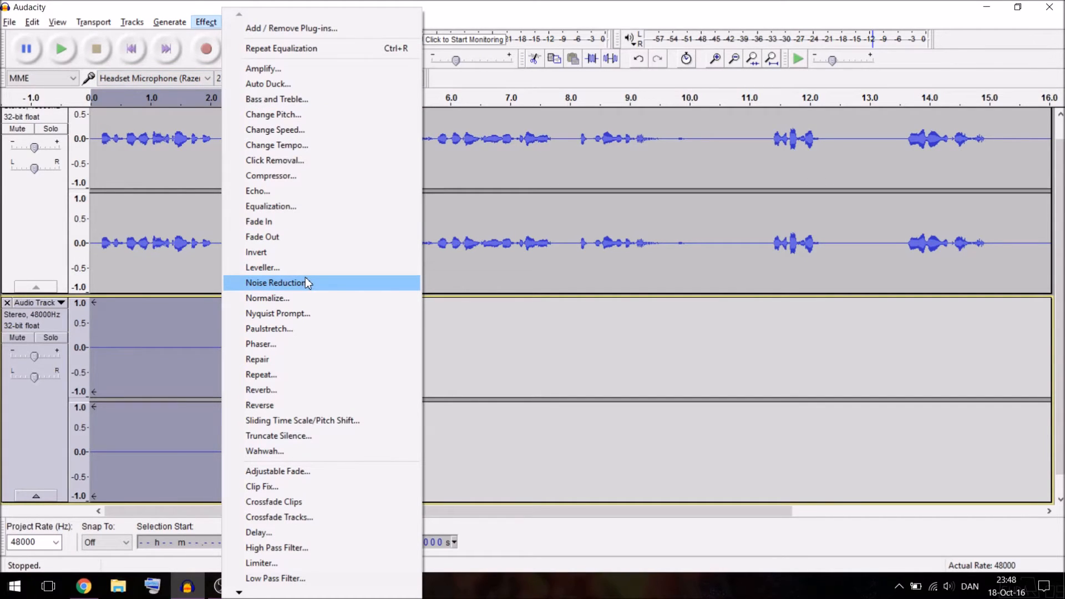
click(275, 283)
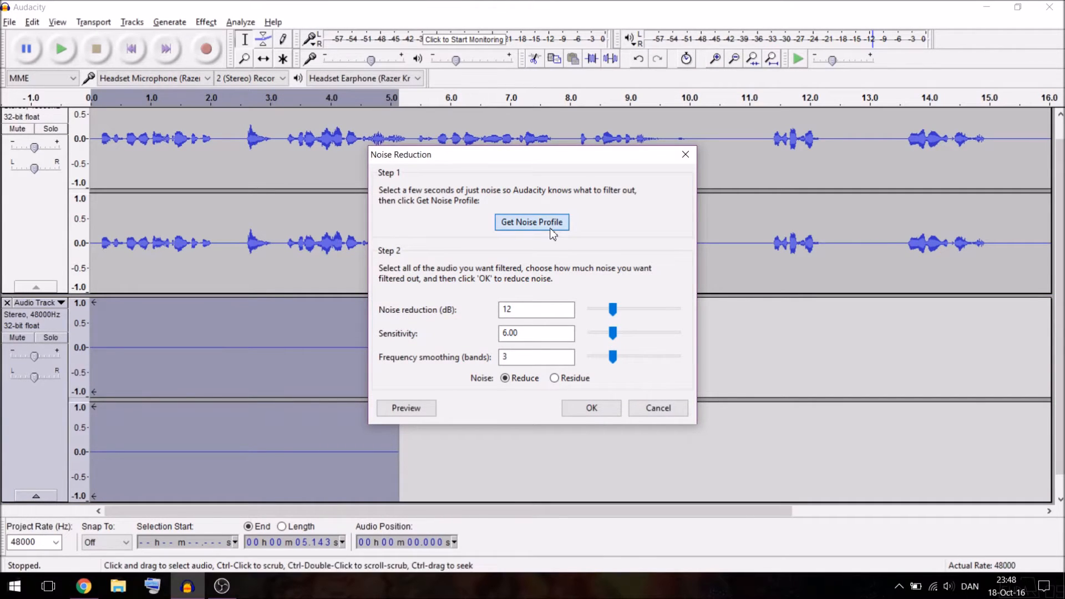
click(531, 221)
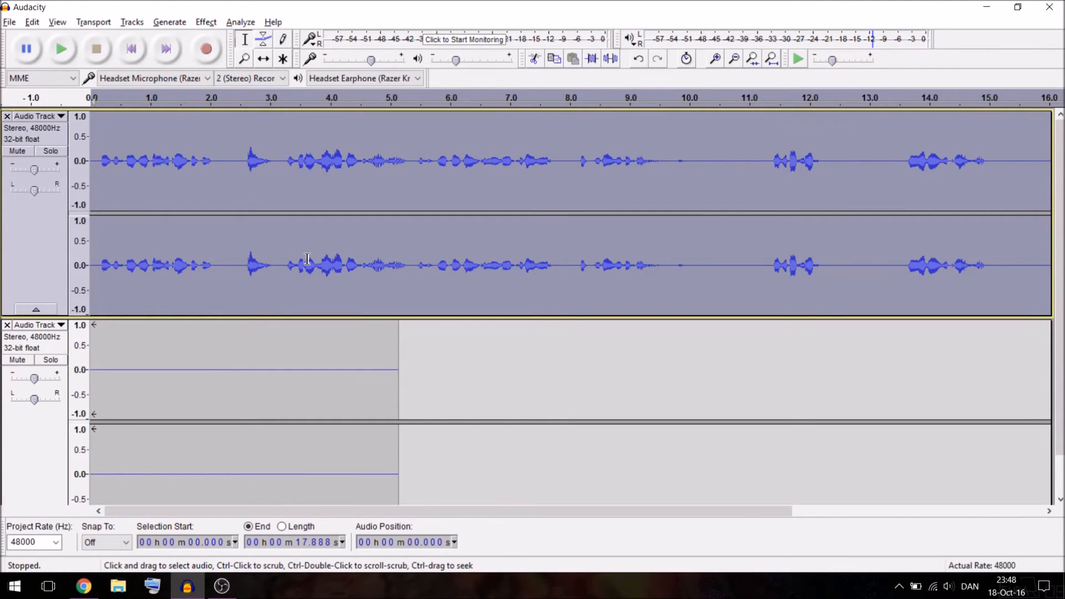
Apply Noise Reduction with default settings to the whole speech track.
click(207, 99)
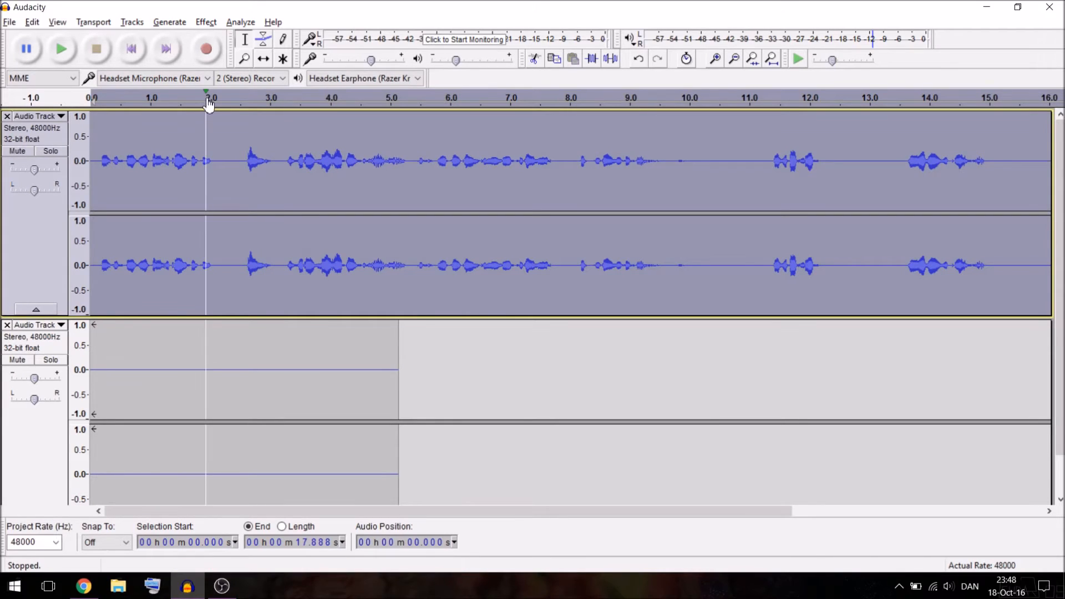
click(205, 22)
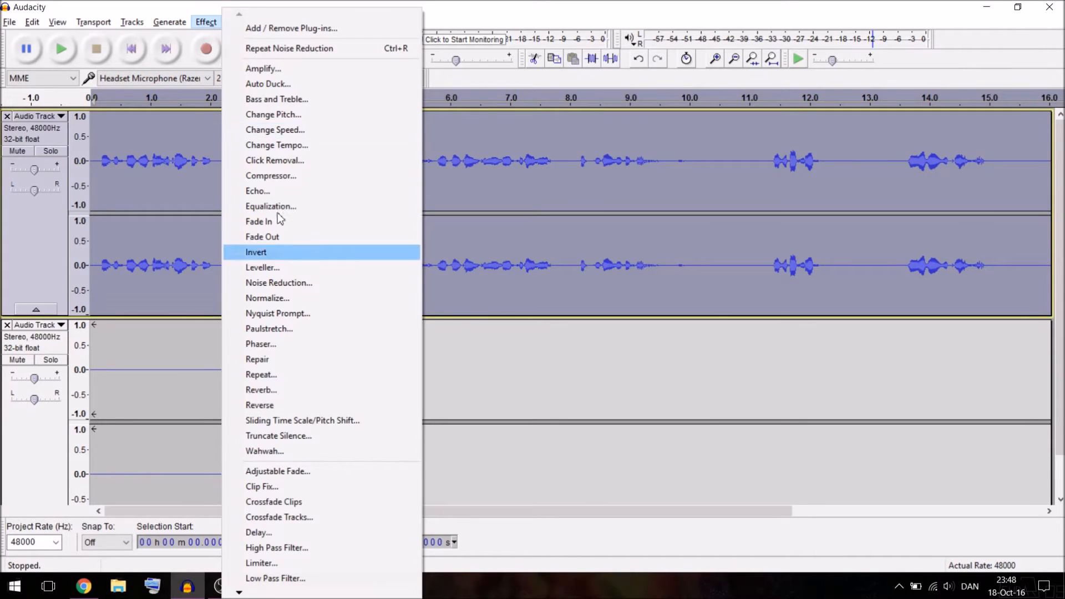
mouse_move(292, 283)
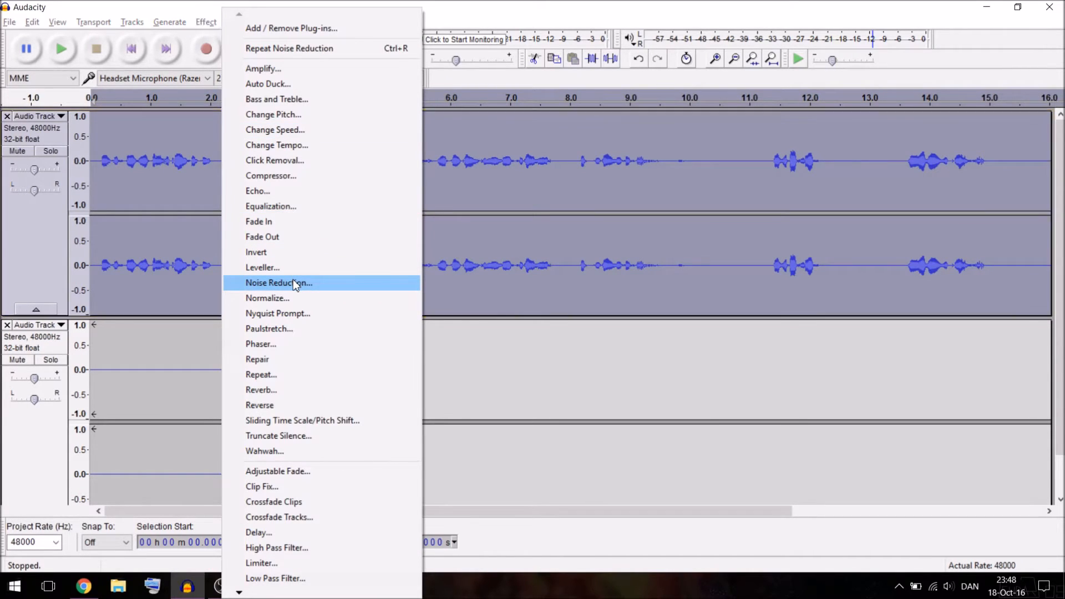
click(279, 283)
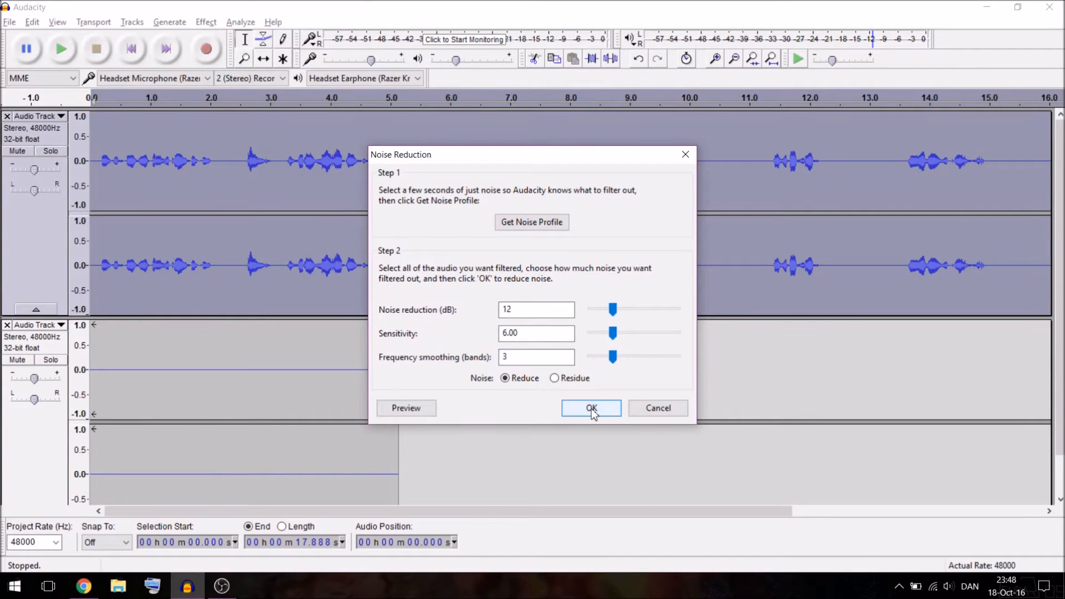
click(590, 407)
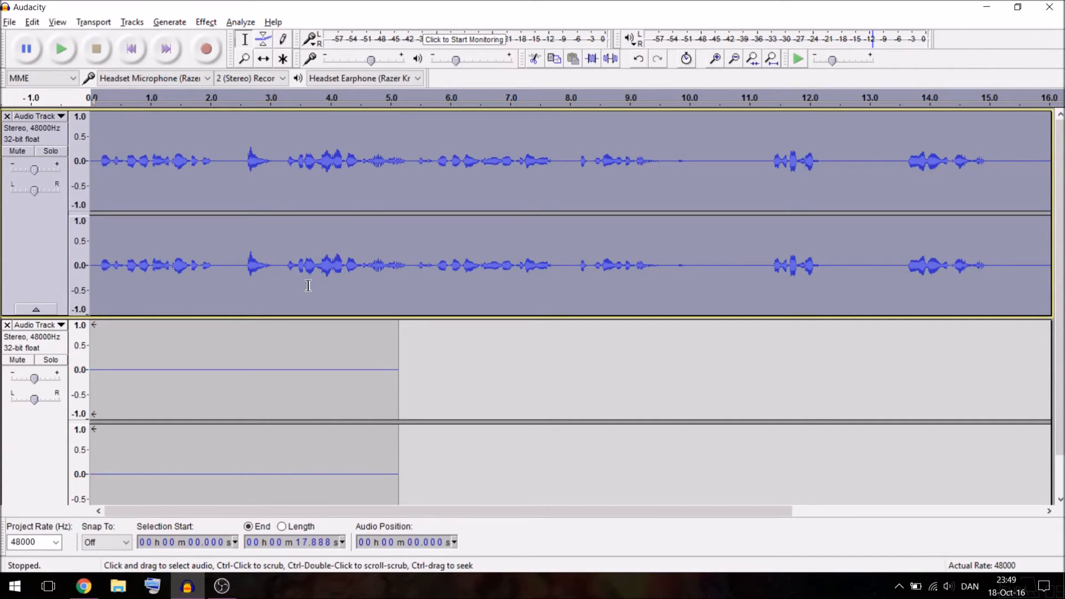
mouse_move(234, 163)
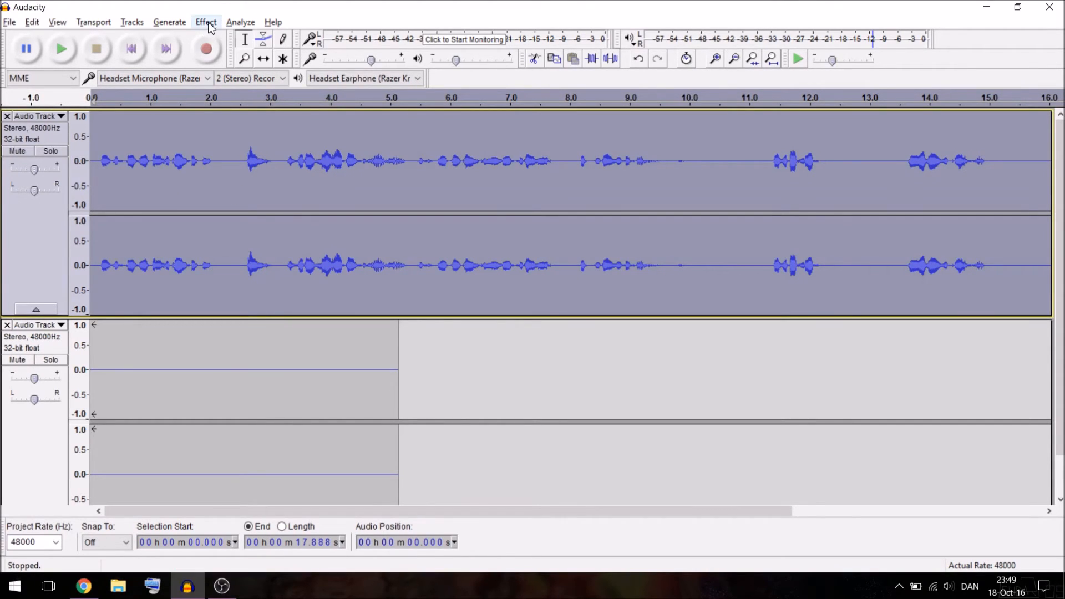
Apply Equalization with the Bass Boost curve, lifting below 100 Hz by about 10 dB.
click(205, 22)
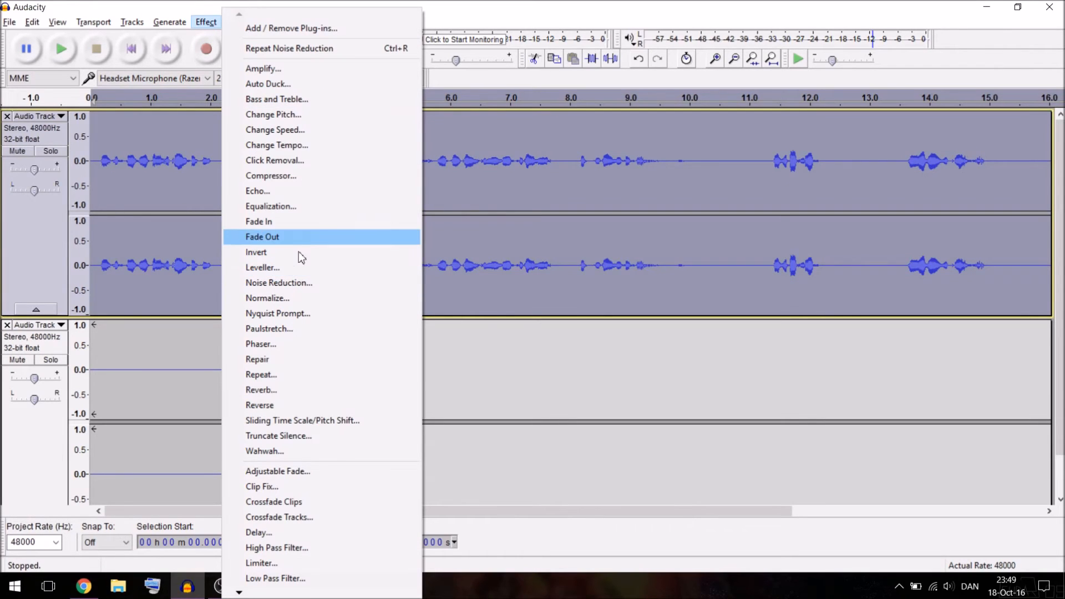
mouse_move(285, 207)
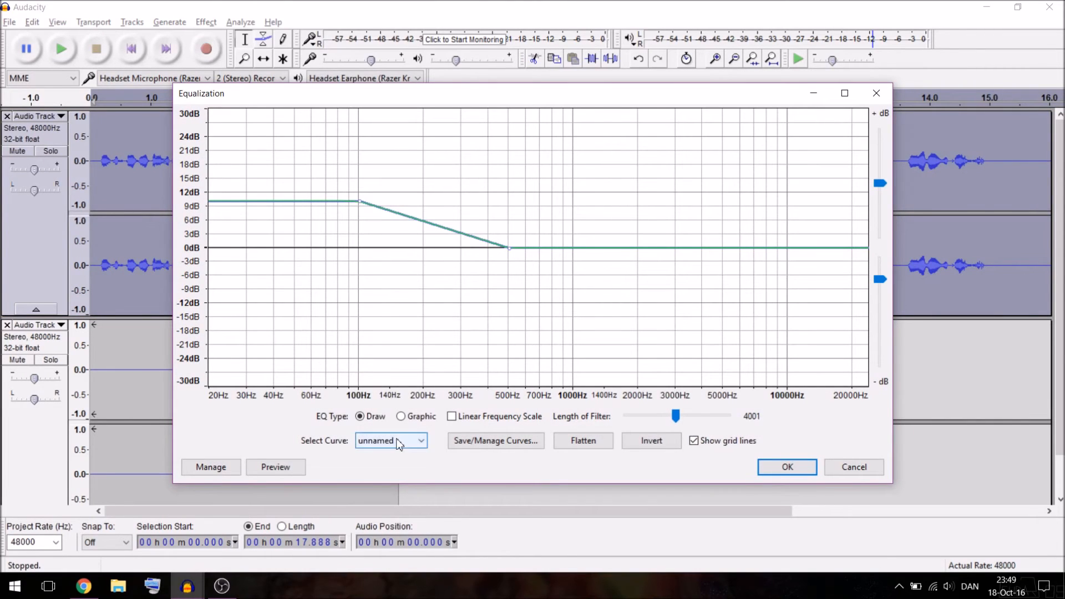
mouse_move(393, 445)
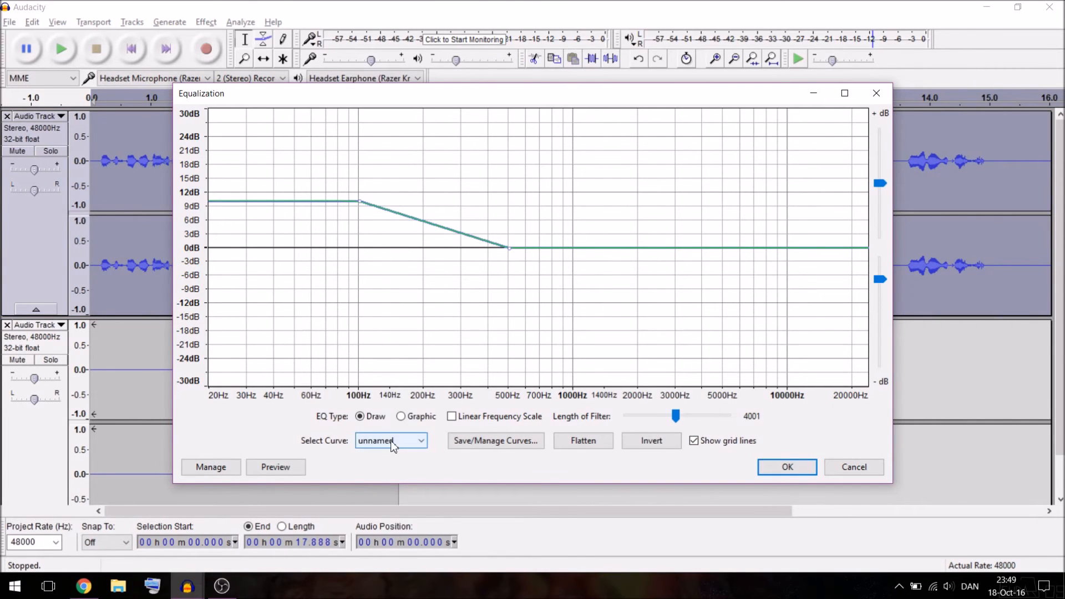
click(390, 440)
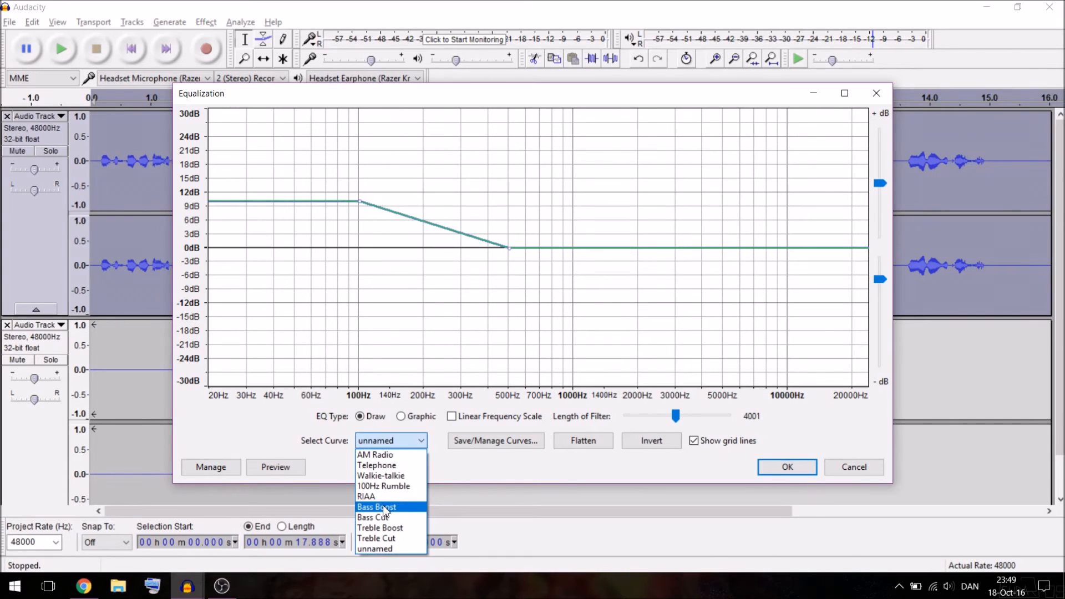
click(376, 507)
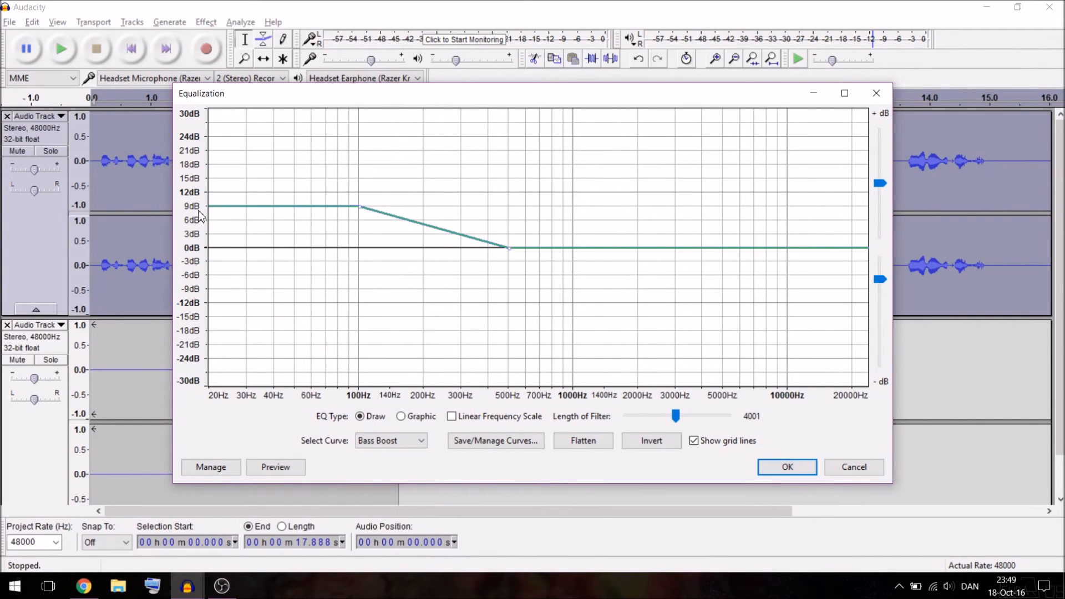
mouse_move(342, 248)
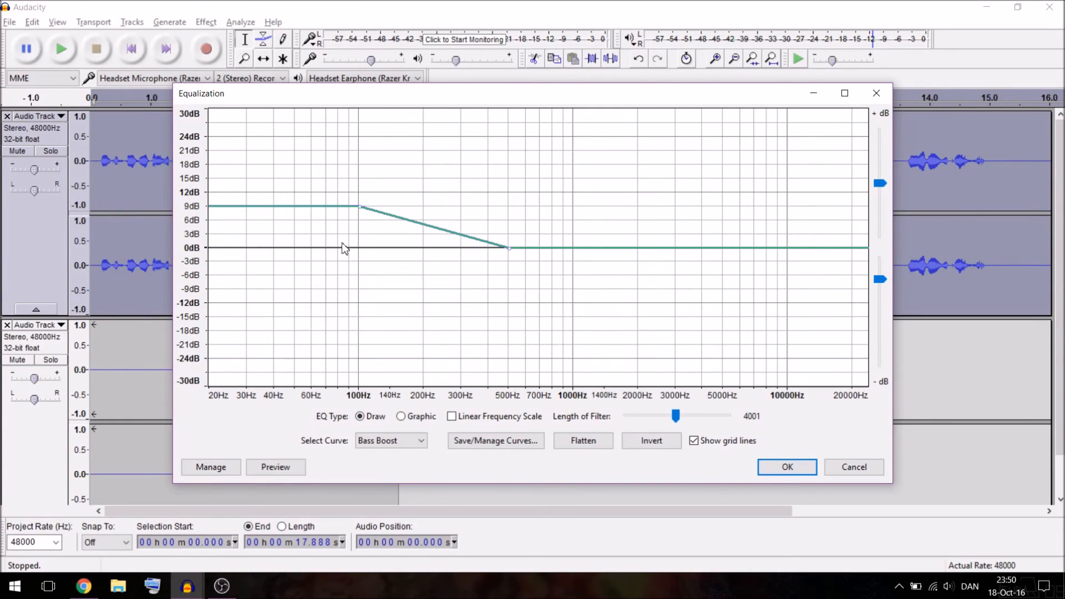
drag(359, 206, 359, 195)
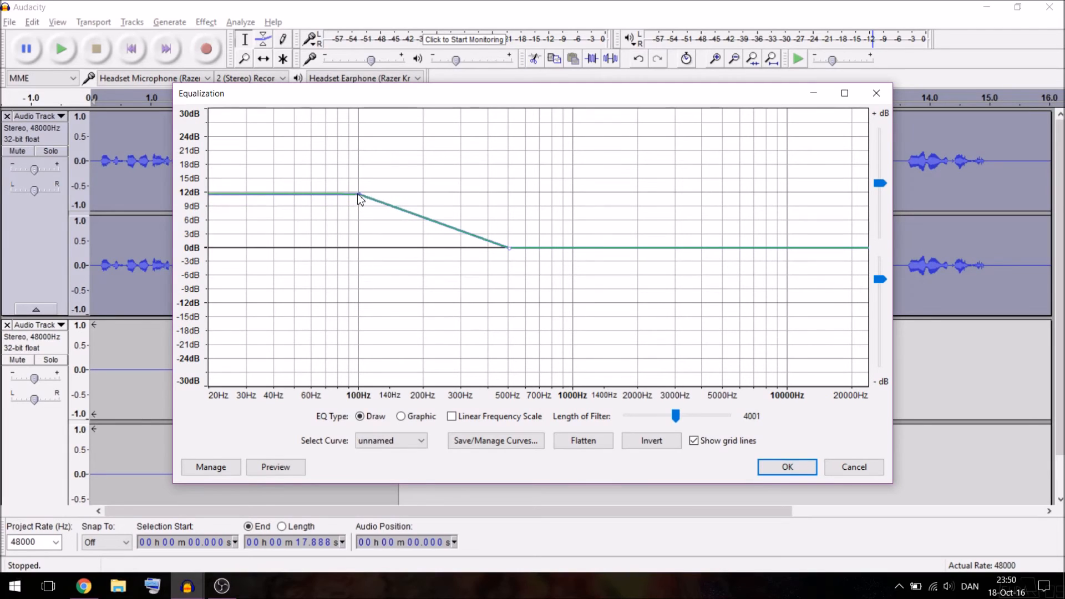
drag(358, 195, 358, 206)
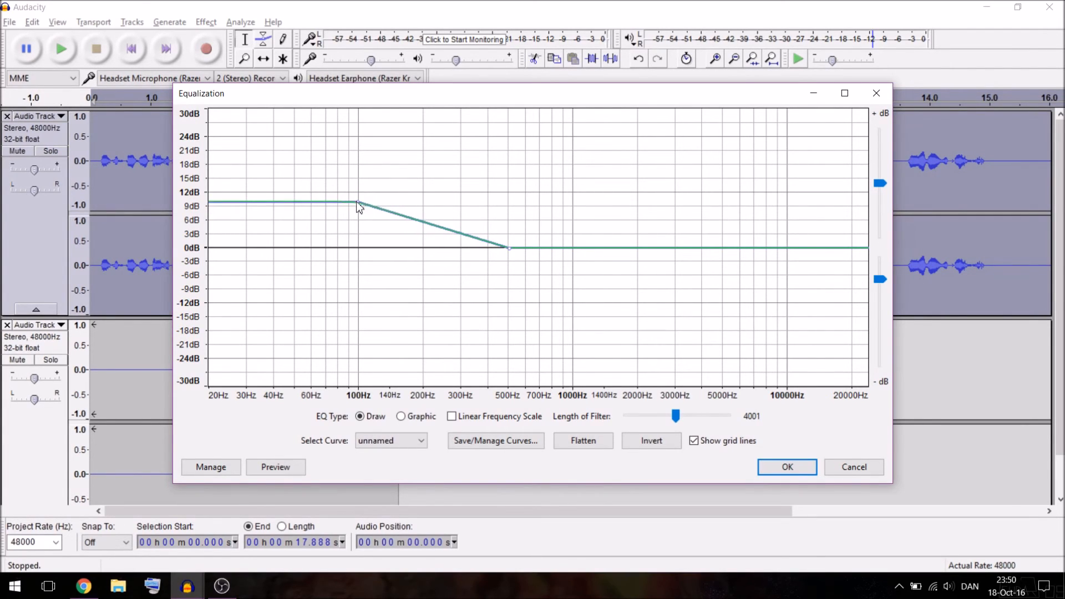
mouse_move(303, 242)
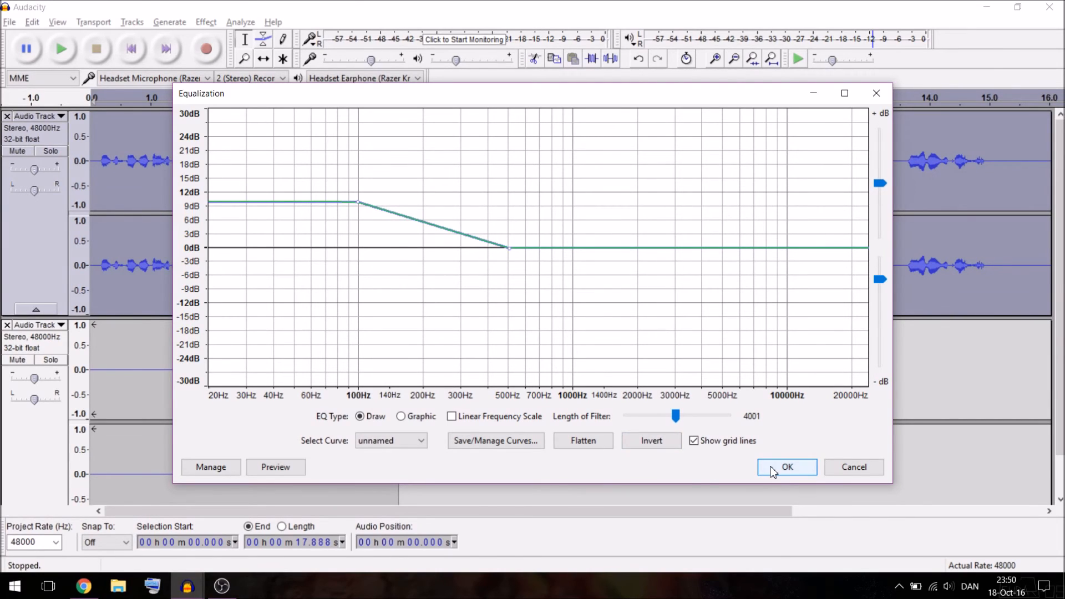
click(786, 467)
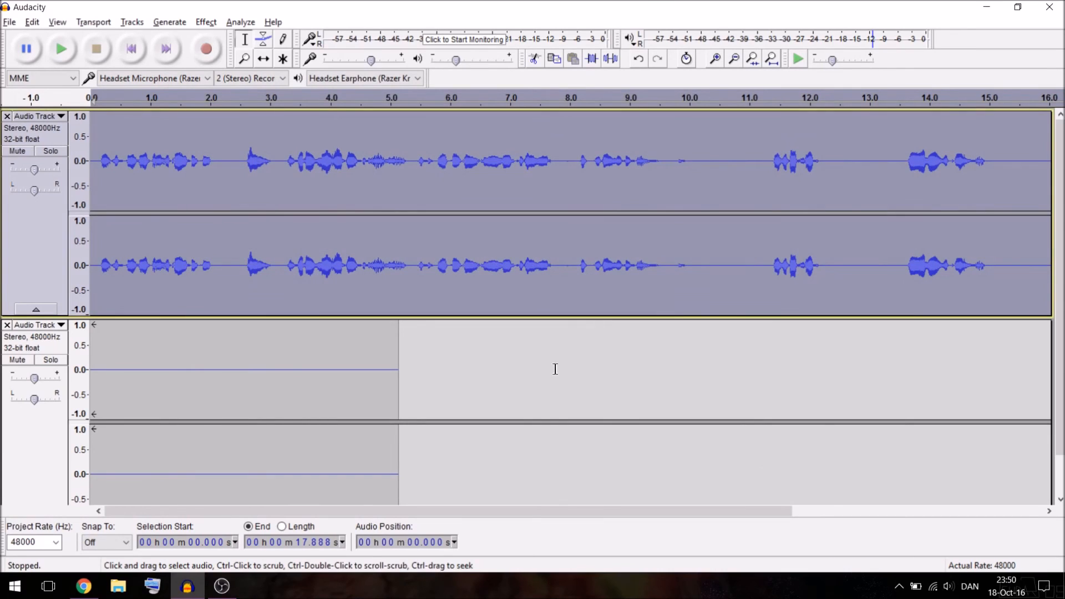
mouse_move(180, 301)
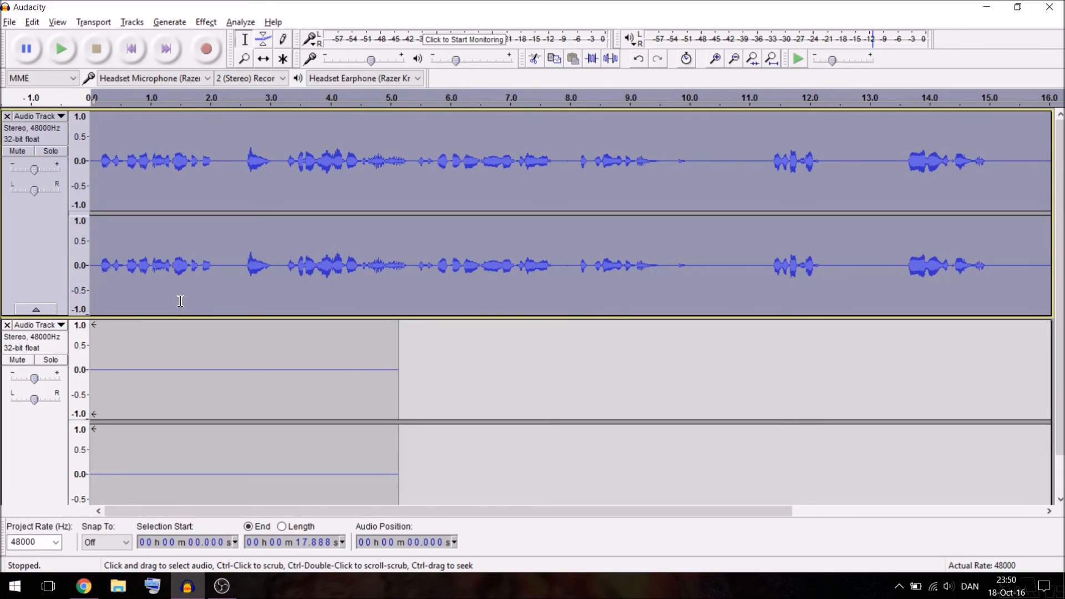
Play back the cleaned, bass-boosted speech track.
click(60, 47)
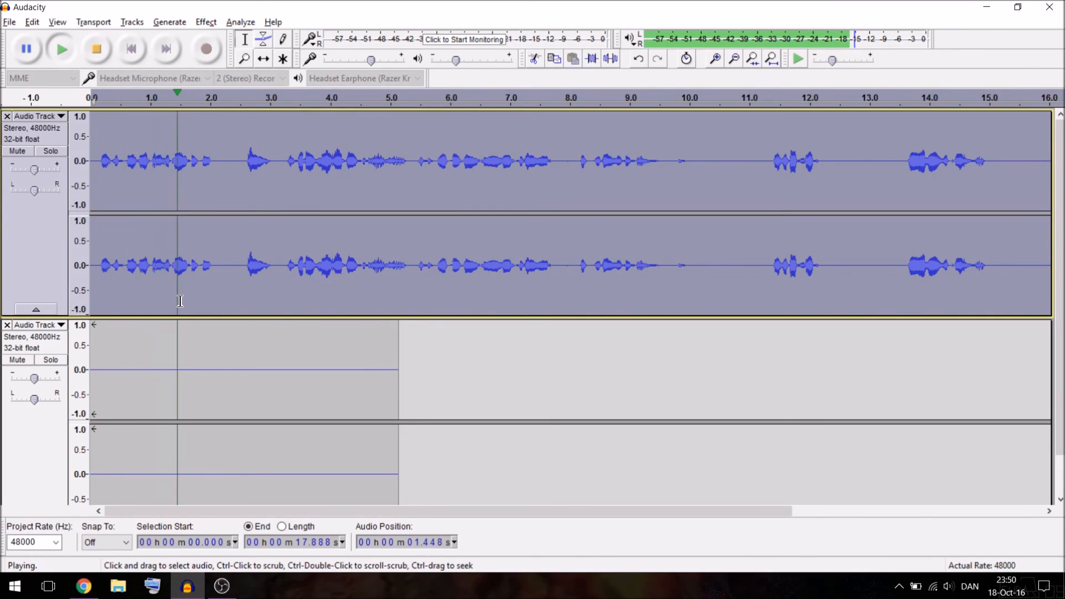